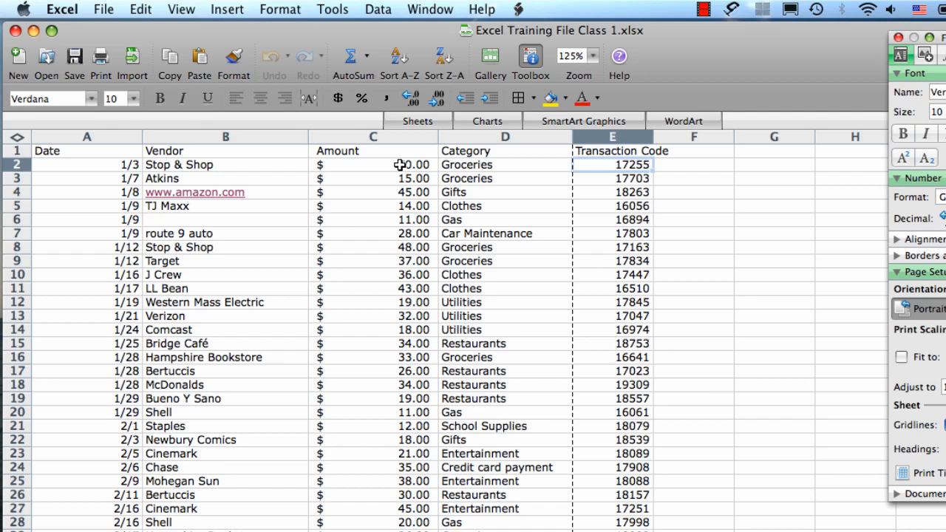
mouse_move(402, 160)
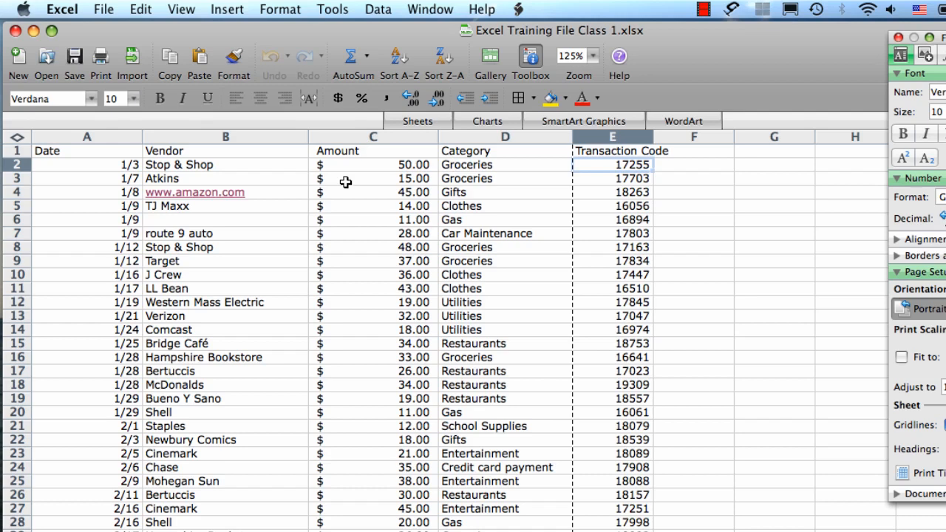
mouse_move(441, 137)
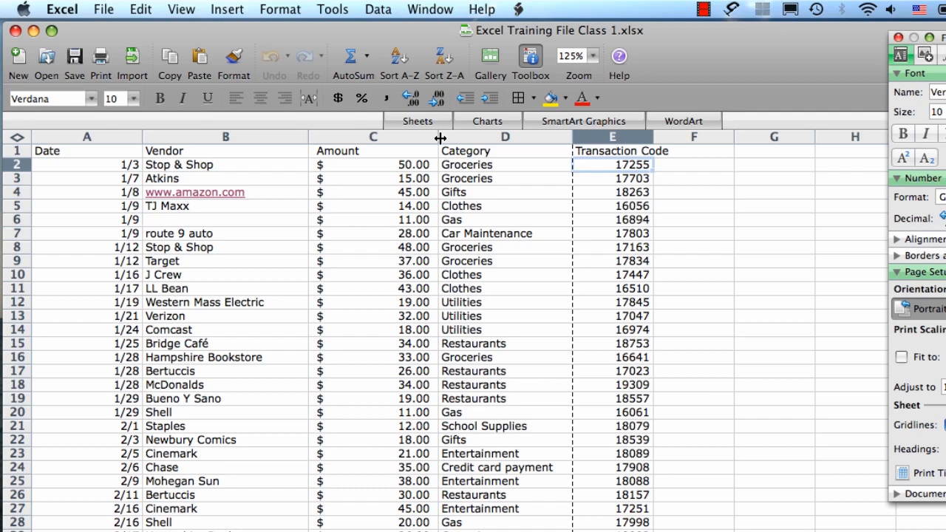
- Narrow the Amount column to fit its values, then narrow the Date column
drag(441, 136, 396, 136)
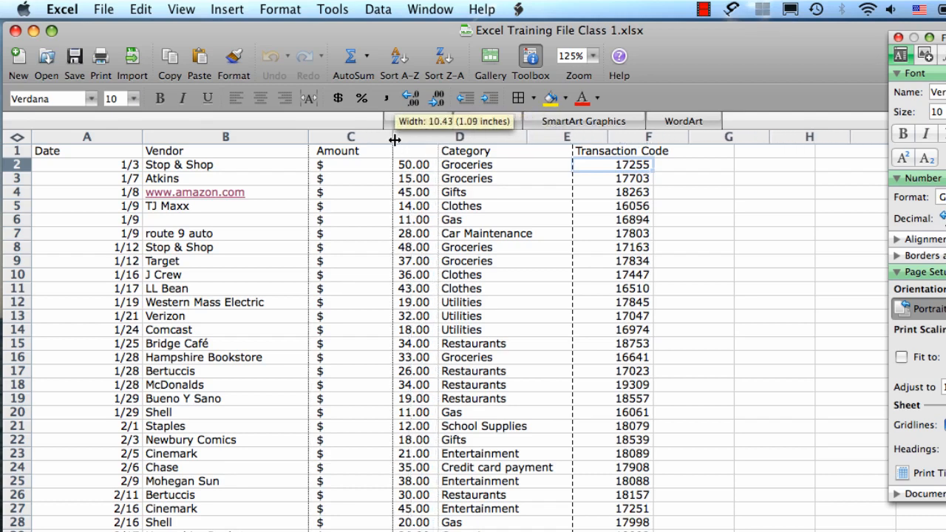
drag(396, 136, 370, 136)
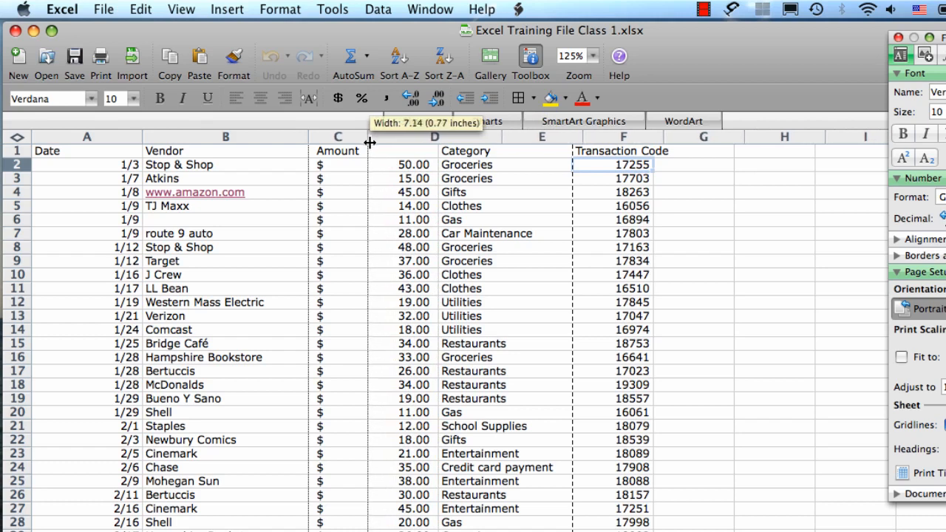
drag(369, 136, 382, 136)
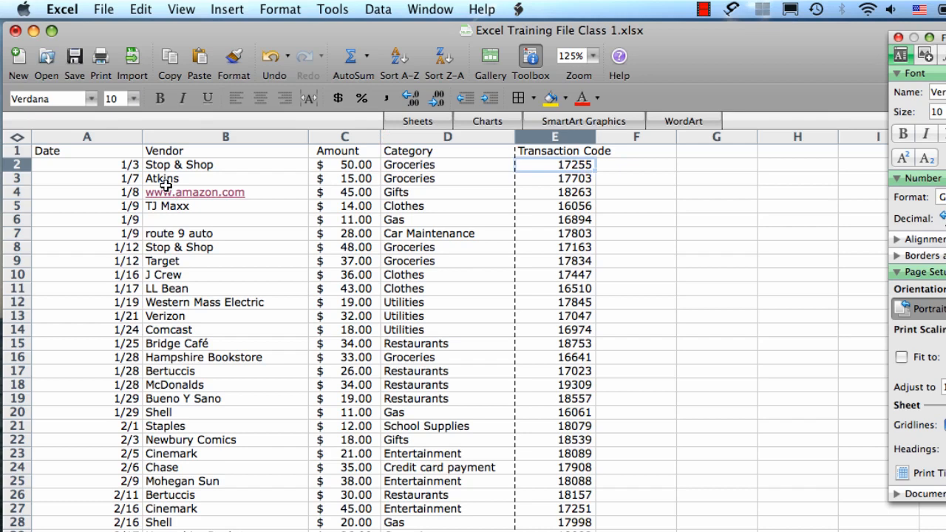
mouse_move(146, 137)
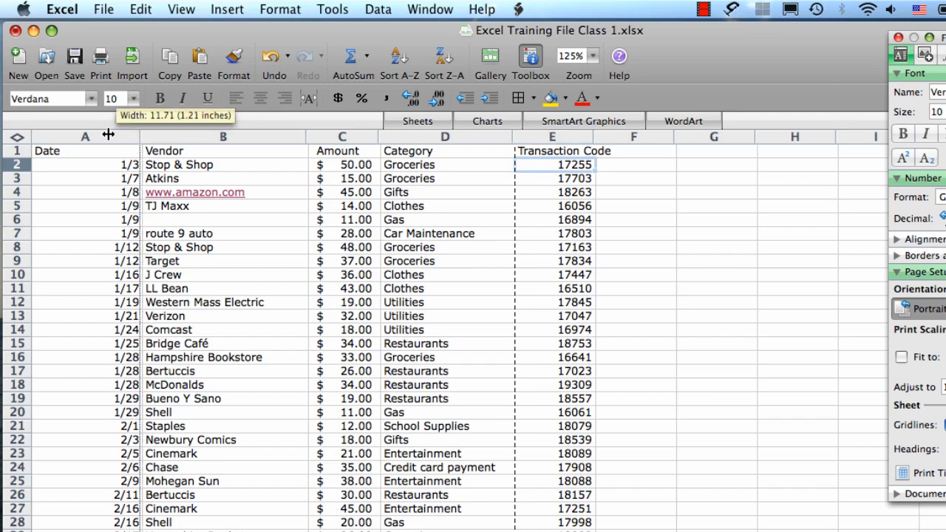
drag(109, 136, 88, 136)
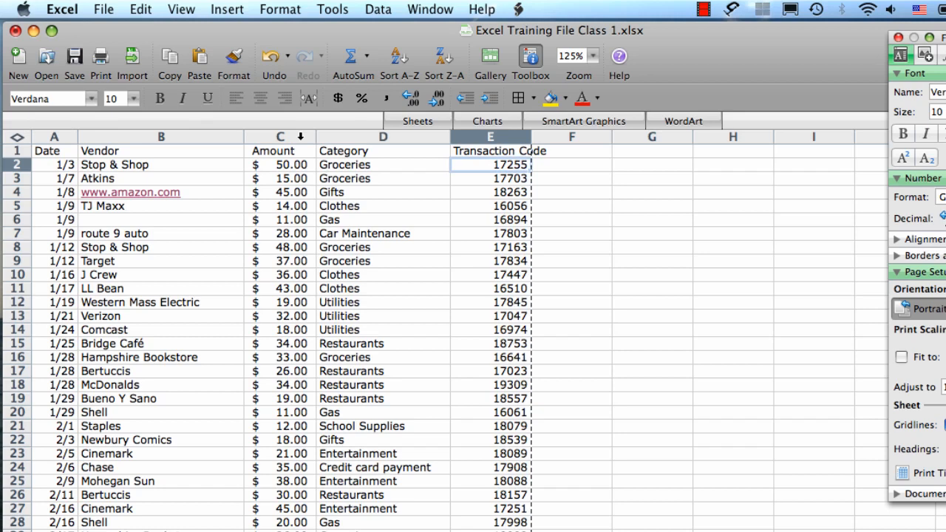
- Set the Amount, Category and Transaction Code columns to an equal width of about 12
click(279, 136)
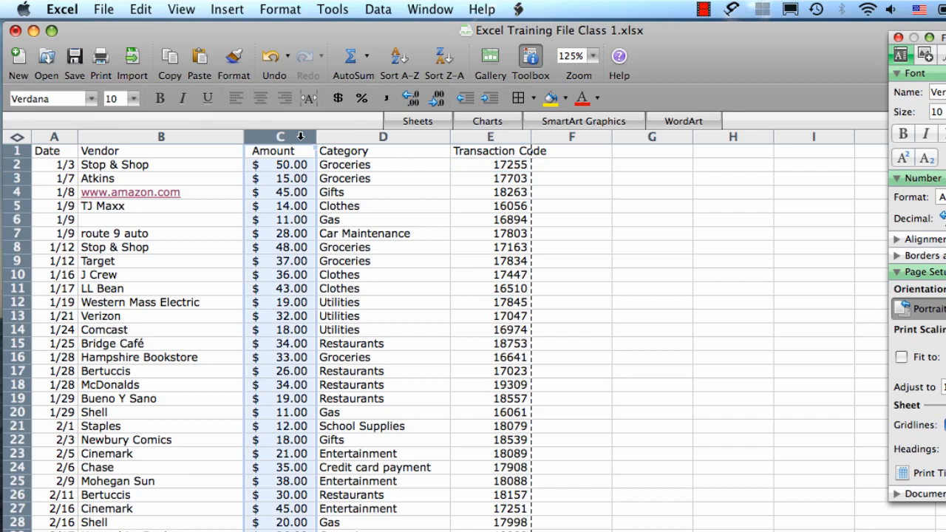
mouse_move(425, 138)
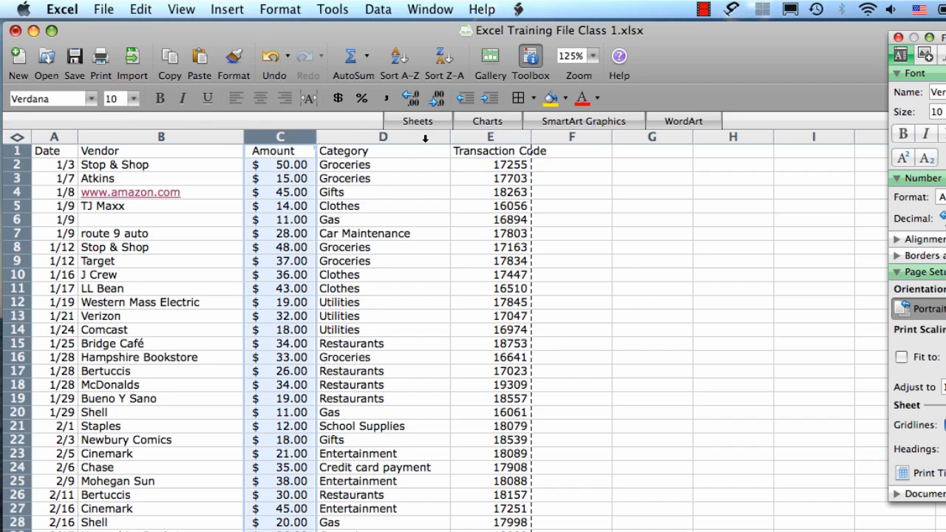
mouse_move(488, 136)
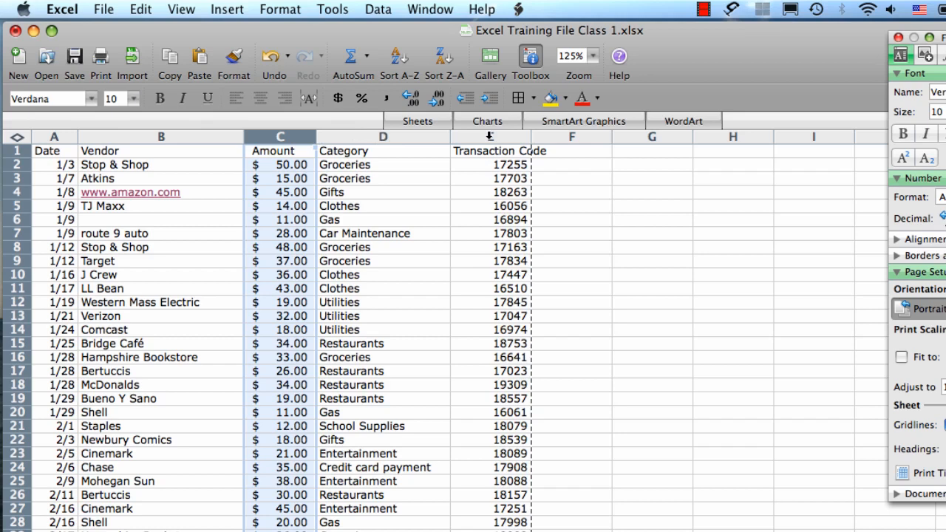
mouse_move(511, 136)
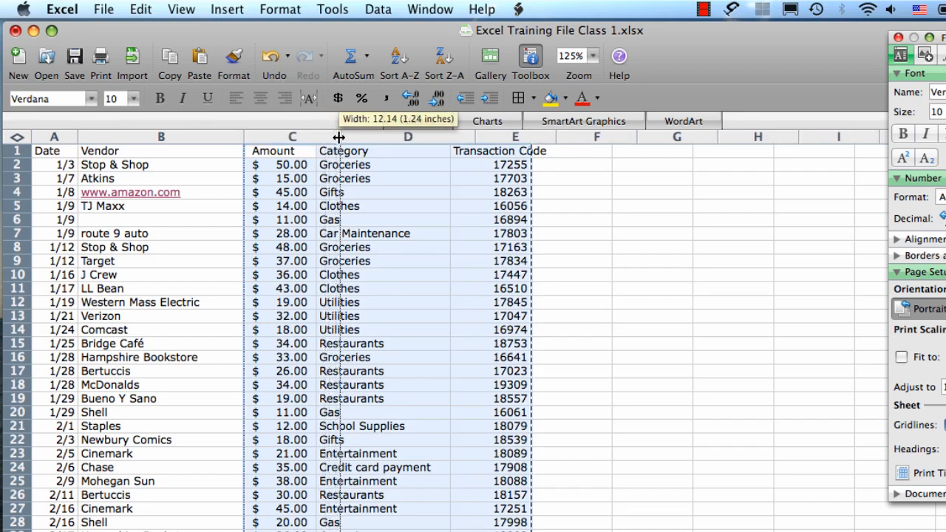
drag(340, 136, 430, 136)
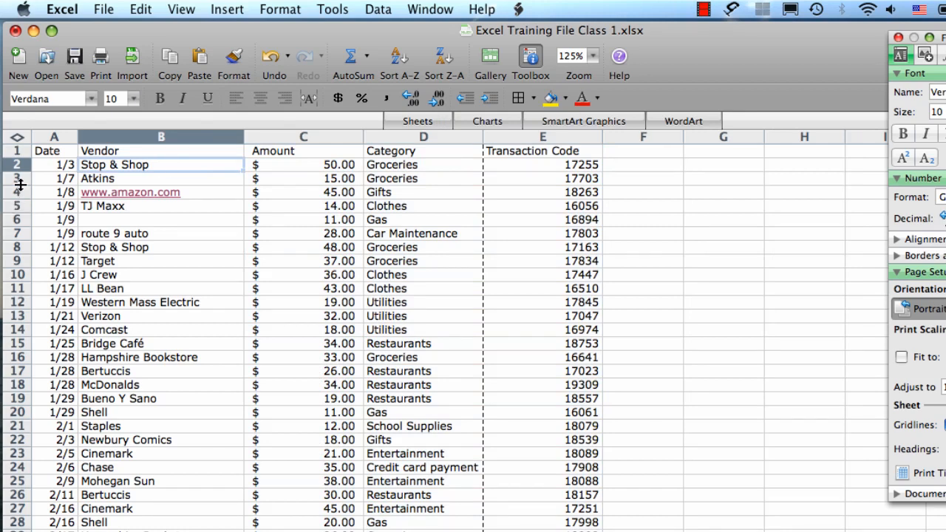
- Increase the height of rows 2 through 11 of the transaction list
drag(21, 185, 21, 174)
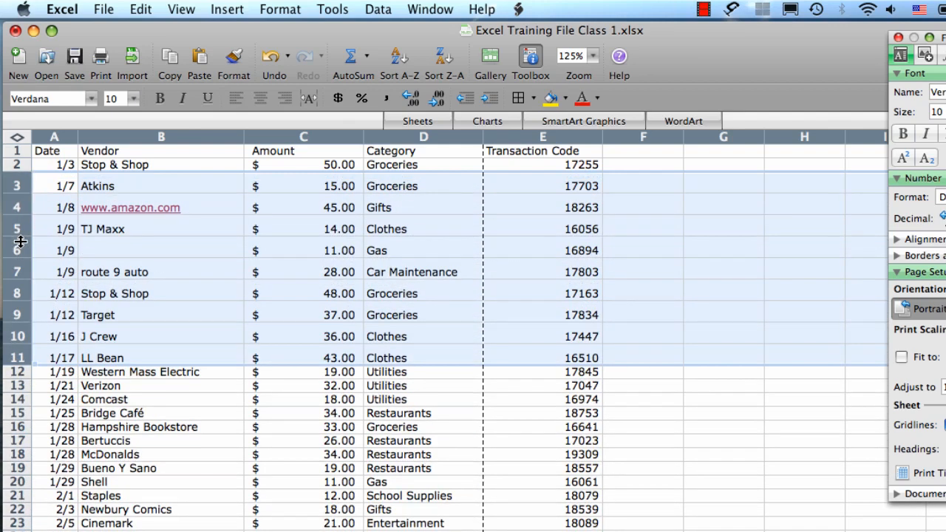
mouse_move(185, 166)
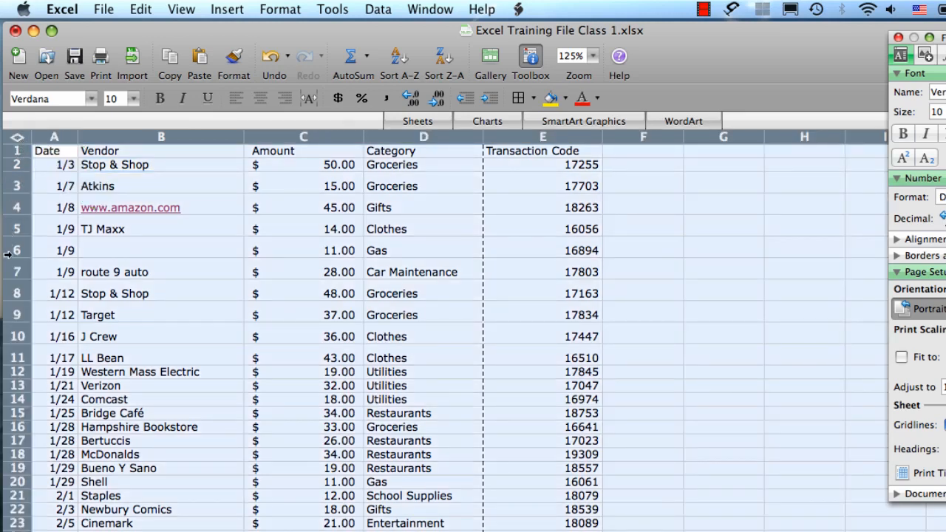
- Set every row in the sheet to a uniform height of 20 and deselect
drag(17, 347, 17, 359)
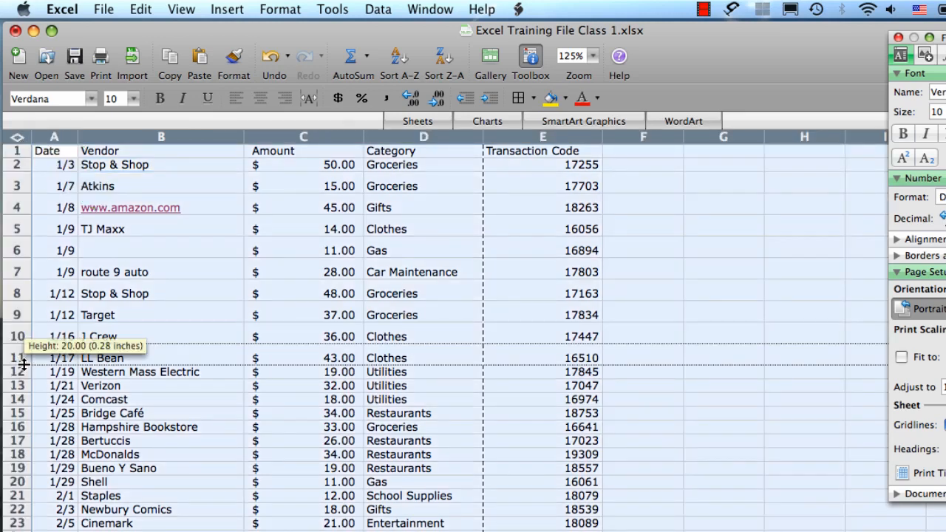
drag(21, 366, 20, 369)
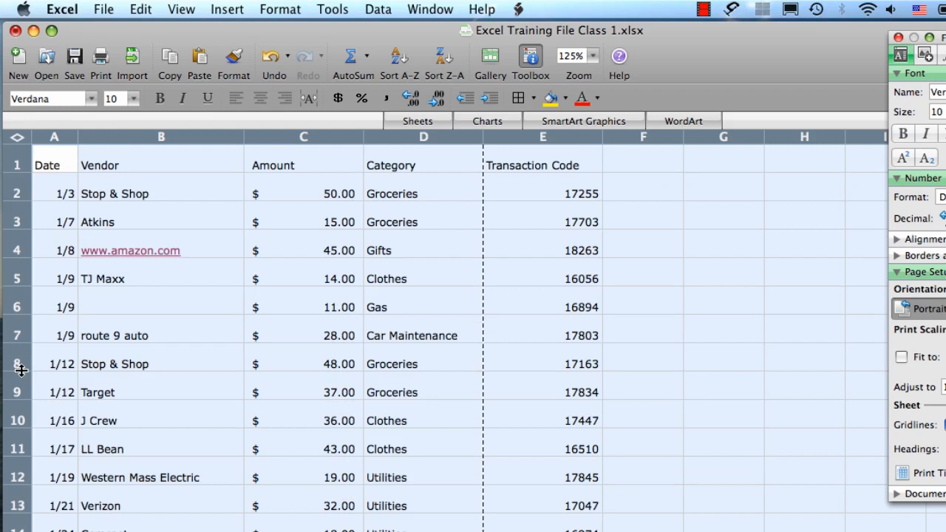
click(542, 193)
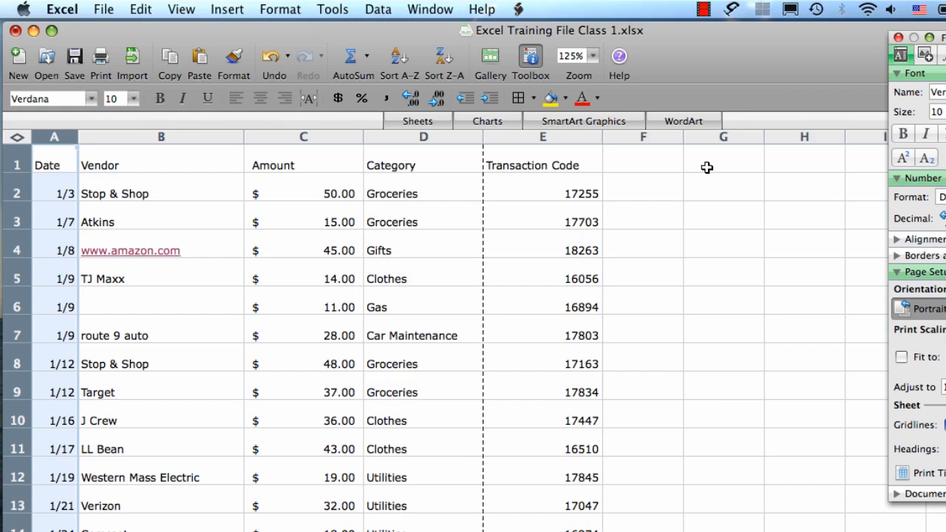
mouse_move(48, 135)
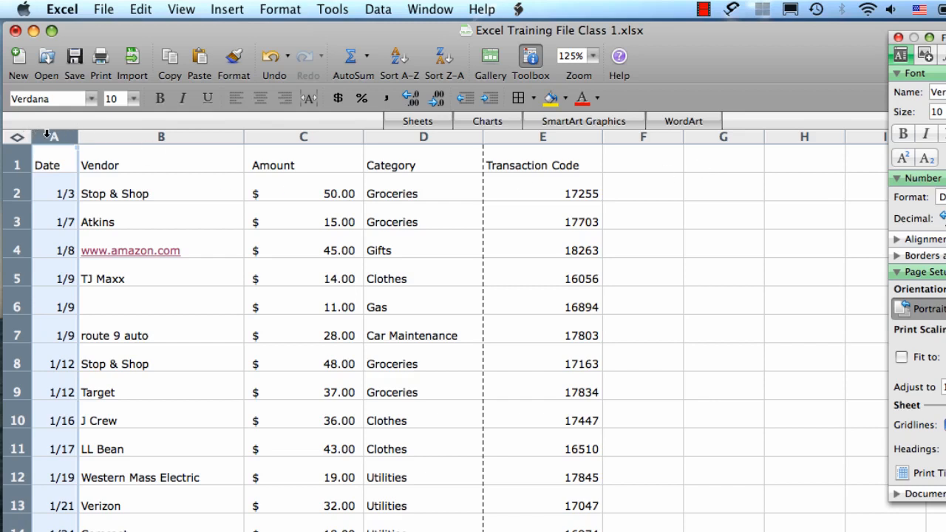
mouse_move(559, 136)
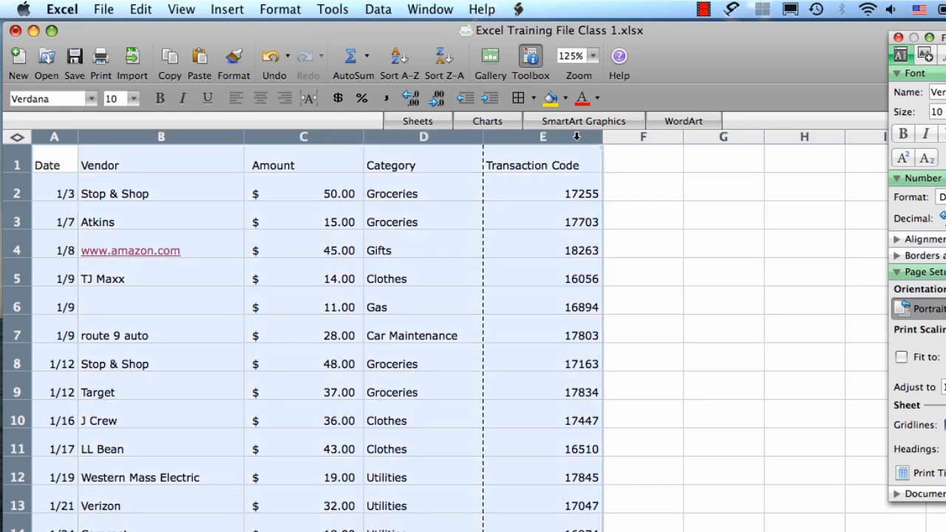
mouse_move(365, 136)
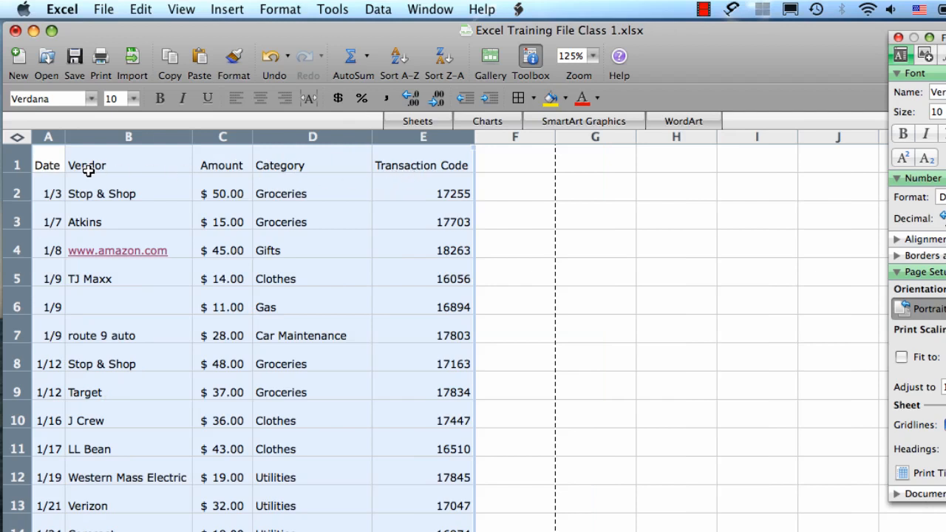
mouse_move(437, 220)
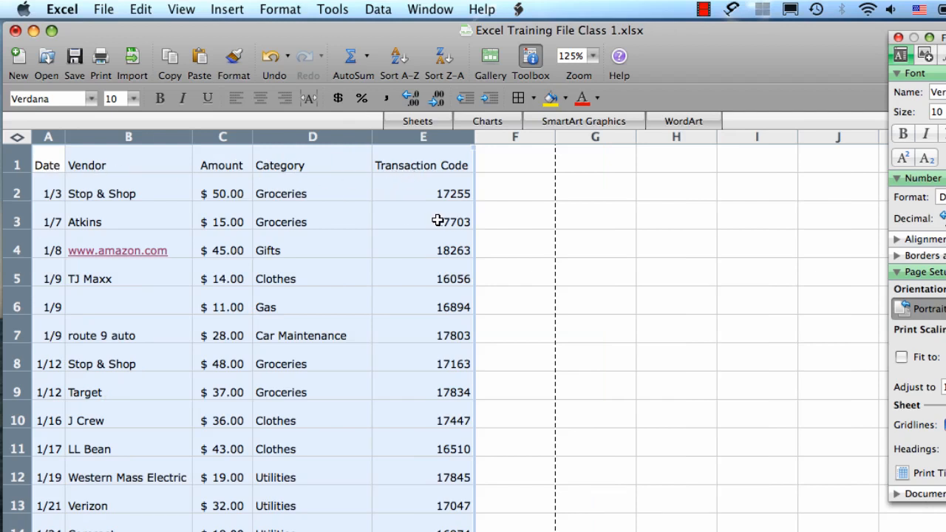
- AutoFit columns A–E to their contents and deselect them
click(419, 221)
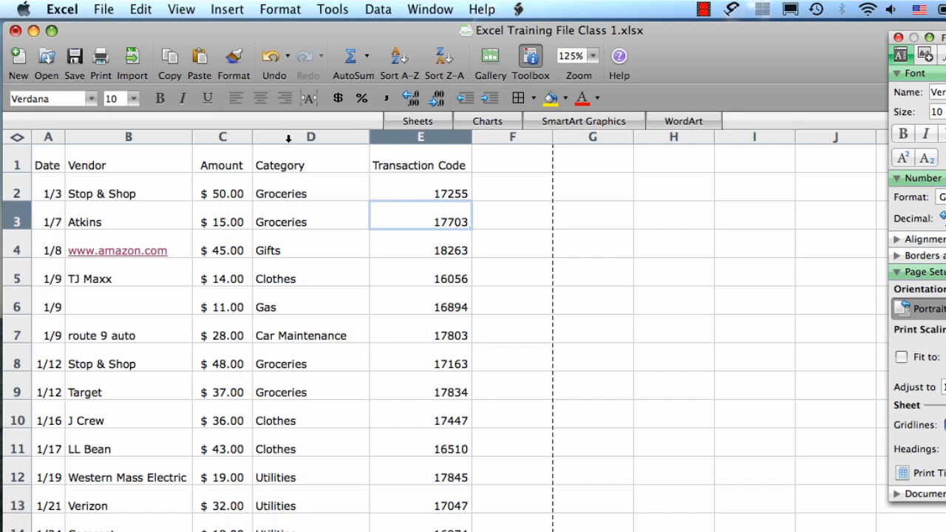
- Hide the Category column (D) via its header context menu
right_click(310, 136)
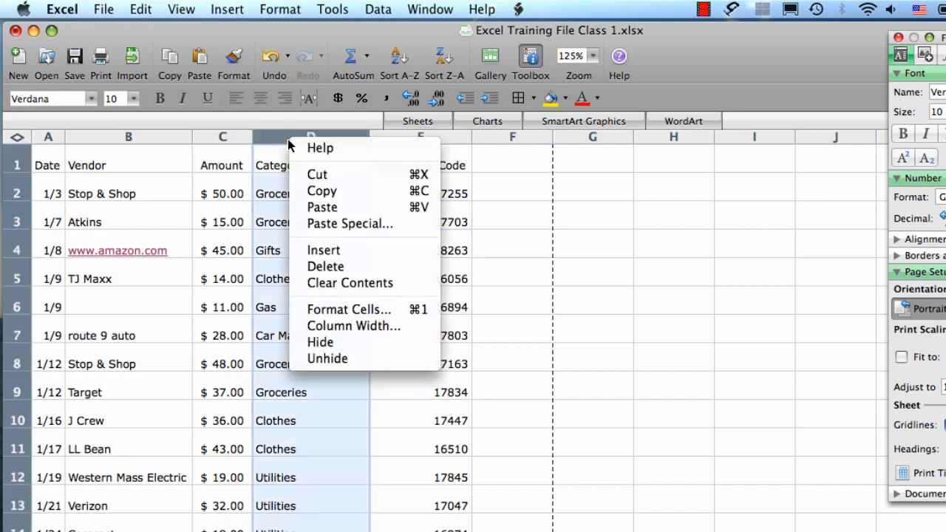
mouse_move(319, 343)
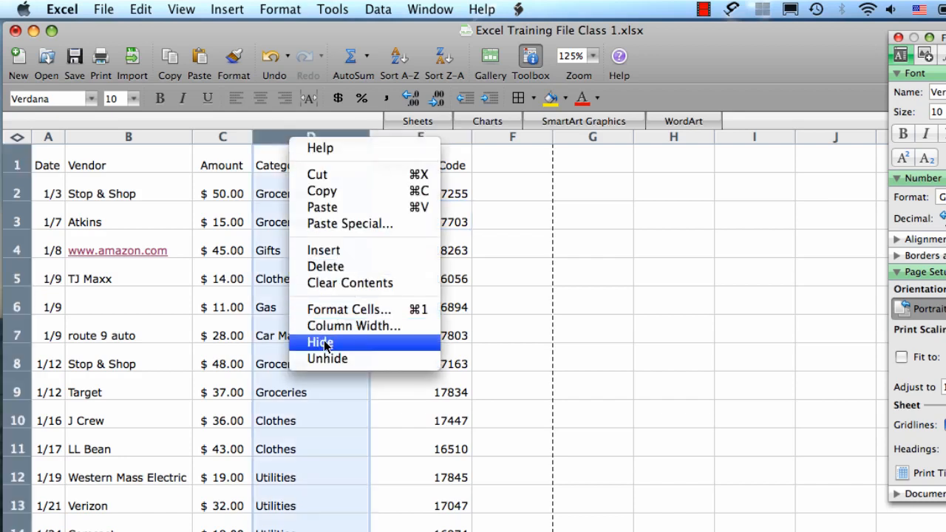
click(320, 343)
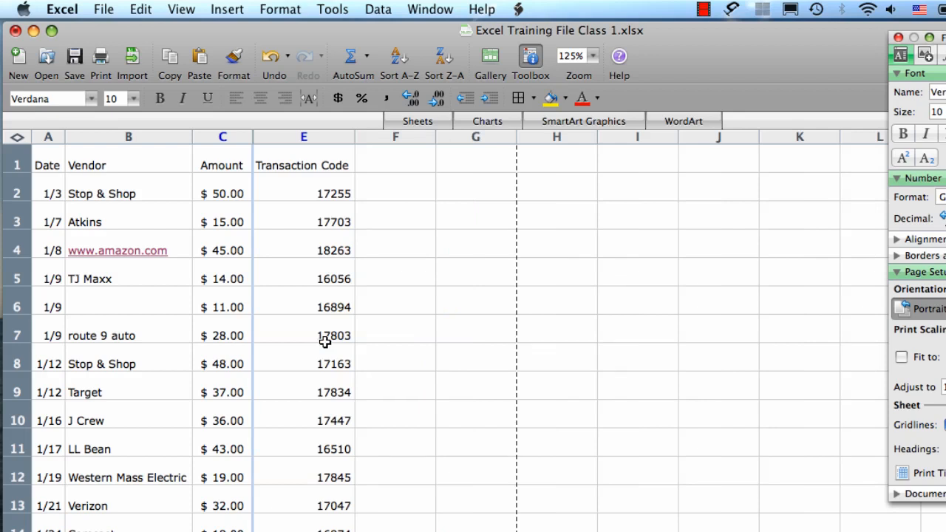
mouse_move(210, 166)
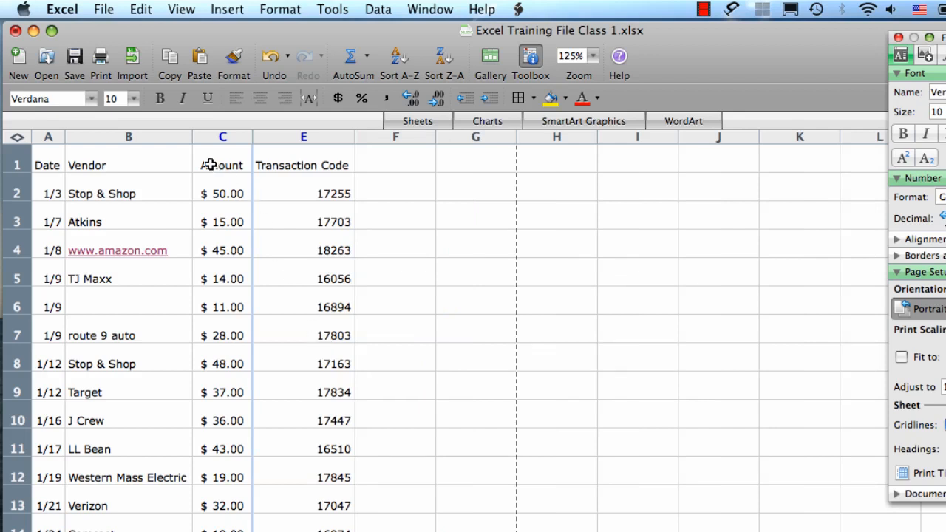
mouse_move(376, 133)
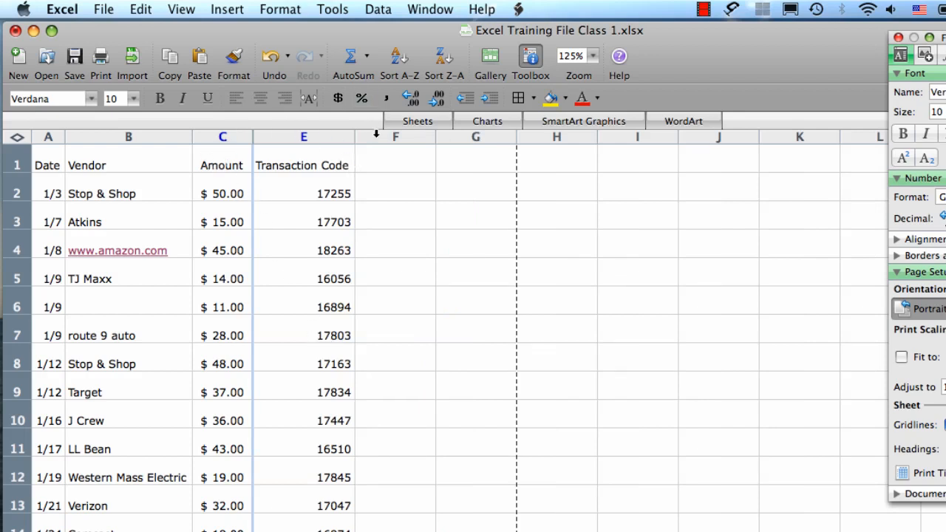
mouse_move(298, 159)
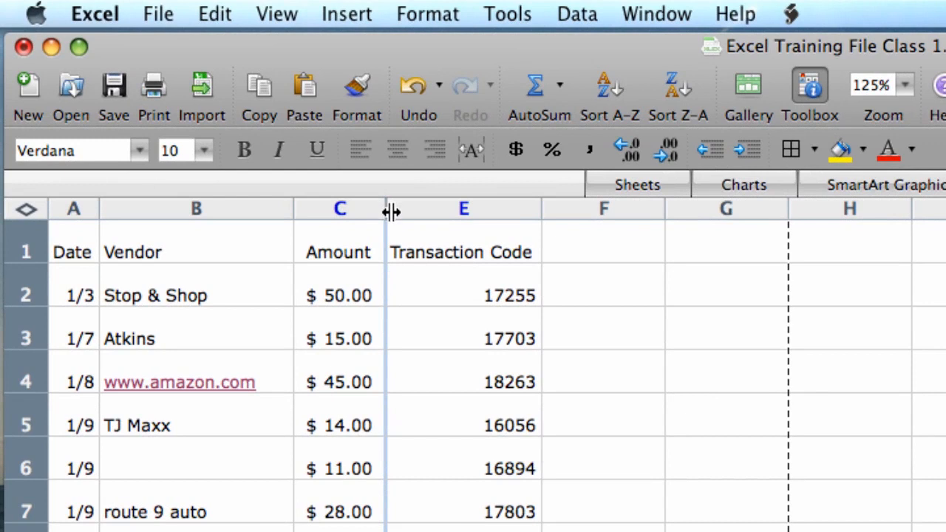
mouse_move(386, 210)
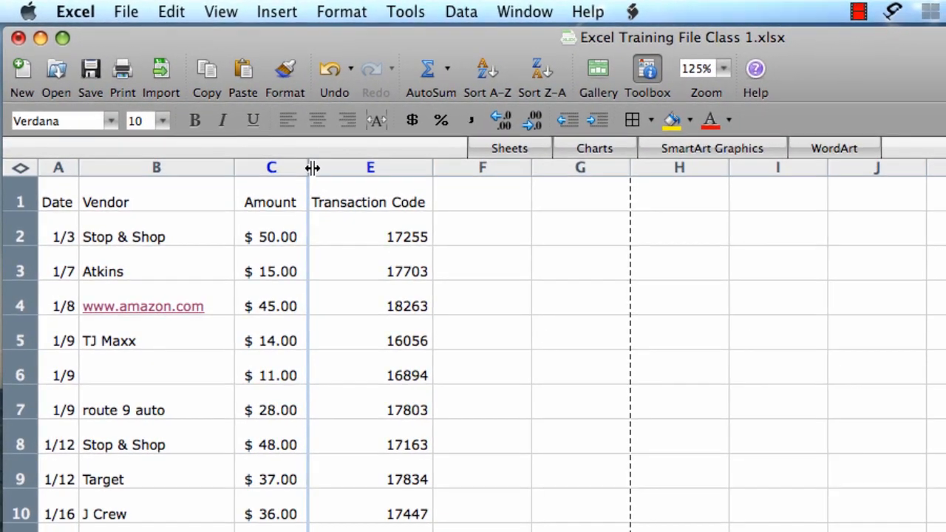
- Unhide the Category column from the context menu of columns C and E
right_click(310, 167)
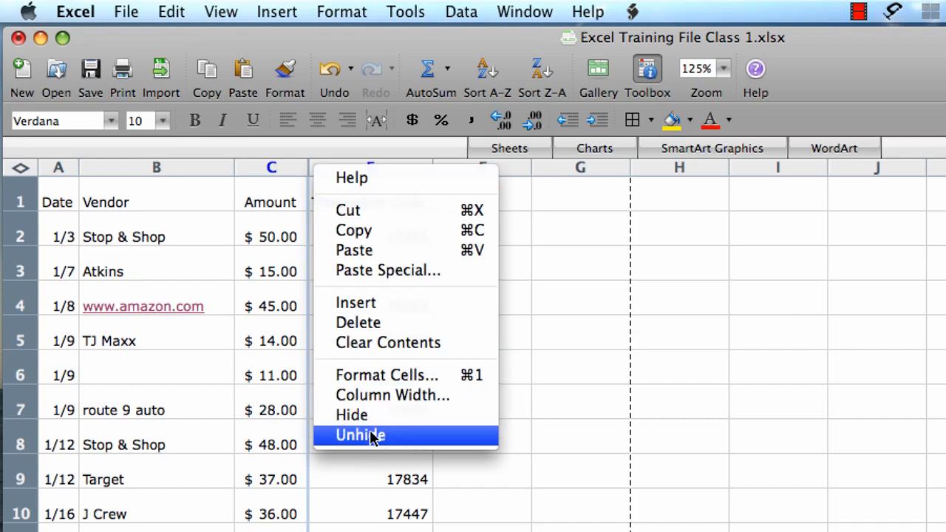
click(360, 434)
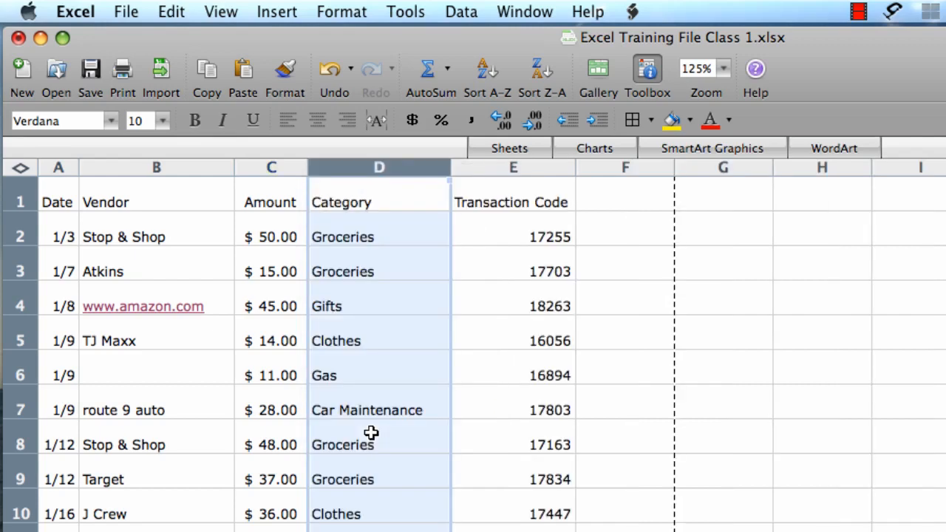